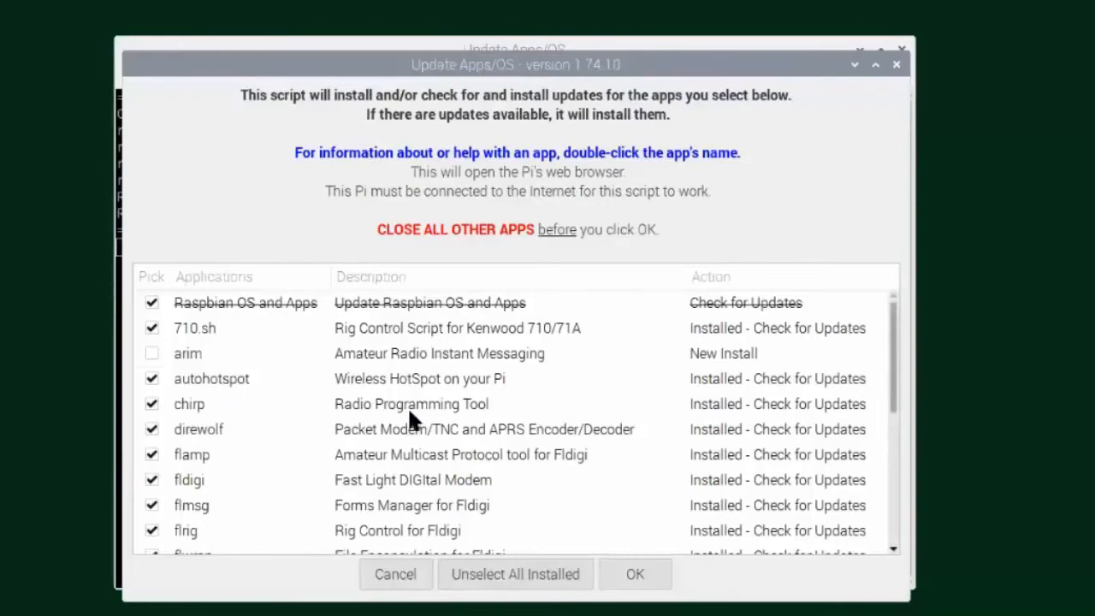
{"action": "mouse_move", "coordinate": [590, 582]}
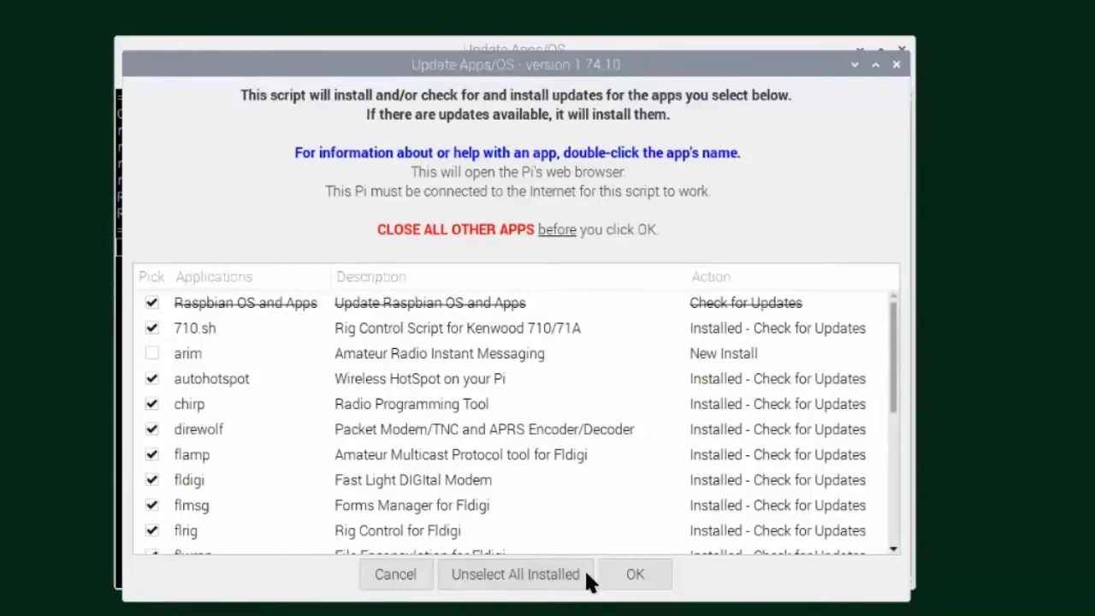
{"action": "mouse_move", "coordinate": [547, 402]}
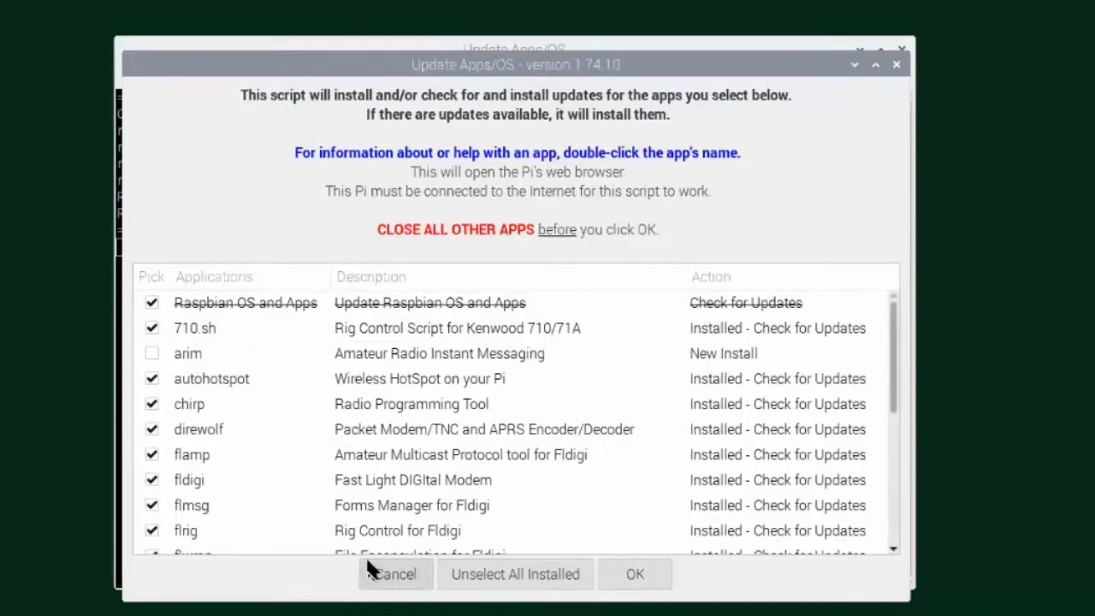
{"action": "mouse_move", "coordinate": [176, 323]}
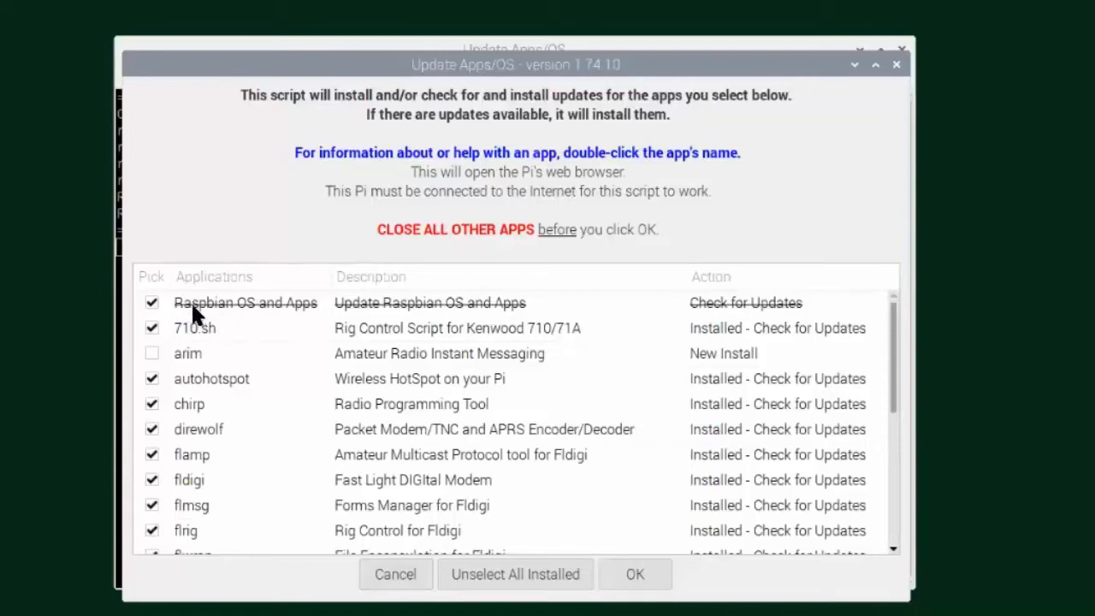
{"action": "mouse_move", "coordinate": [242, 314]}
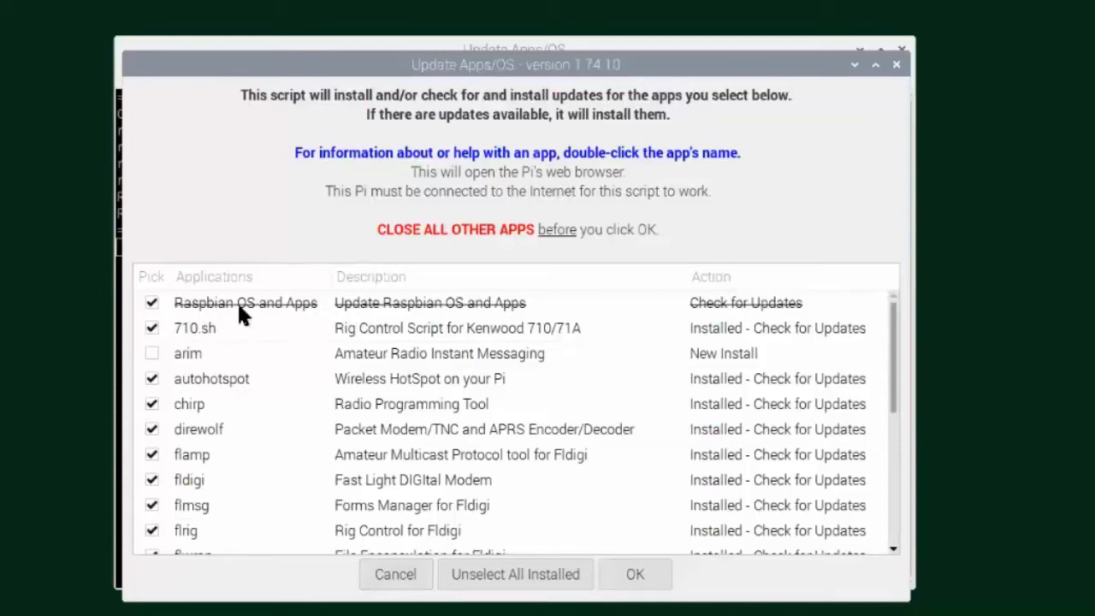
{"action": "mouse_move", "coordinate": [283, 315]}
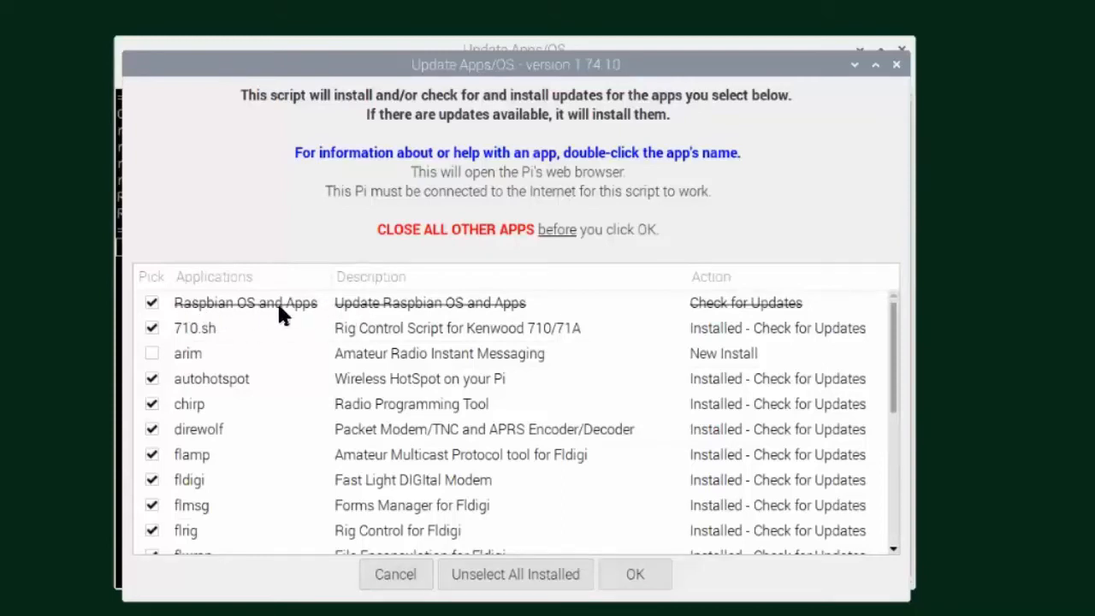
{"action": "mouse_move", "coordinate": [218, 315]}
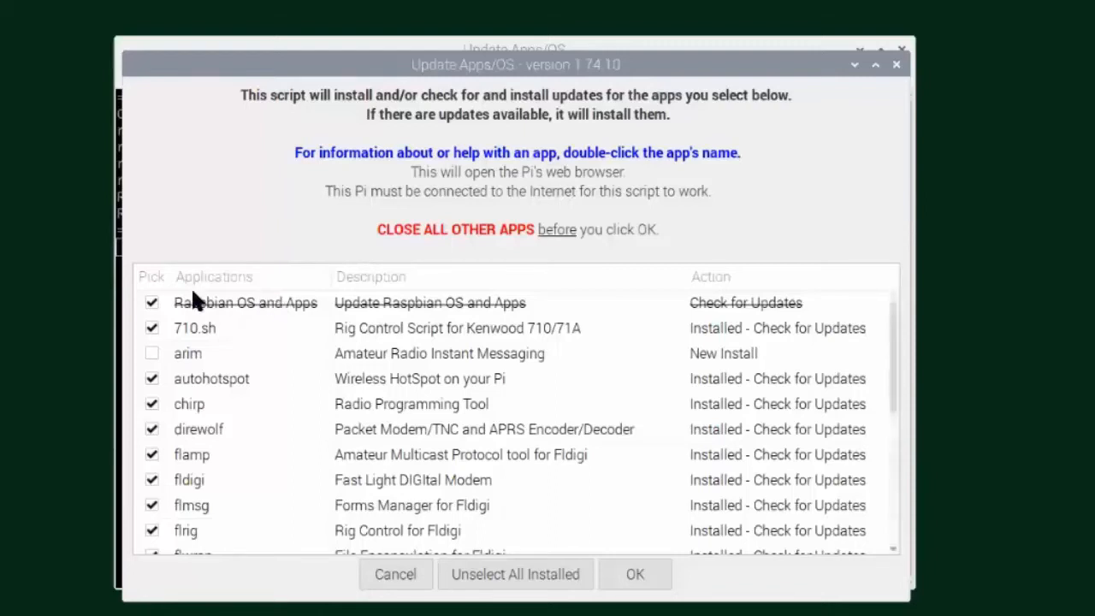
{"action": "mouse_move", "coordinate": [306, 401]}
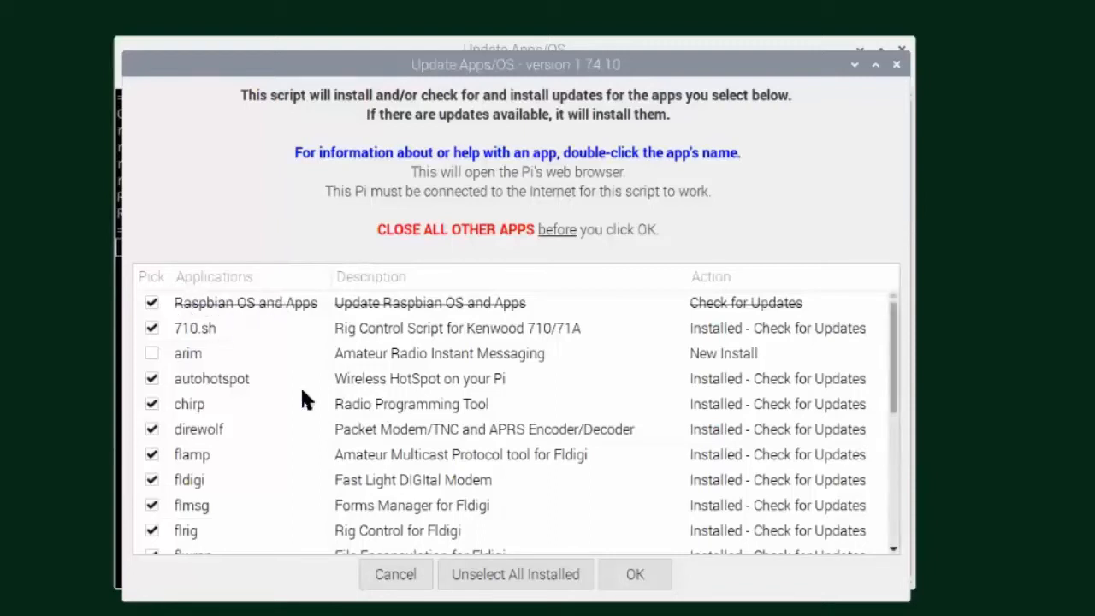
{"action": "mouse_move", "coordinate": [407, 312]}
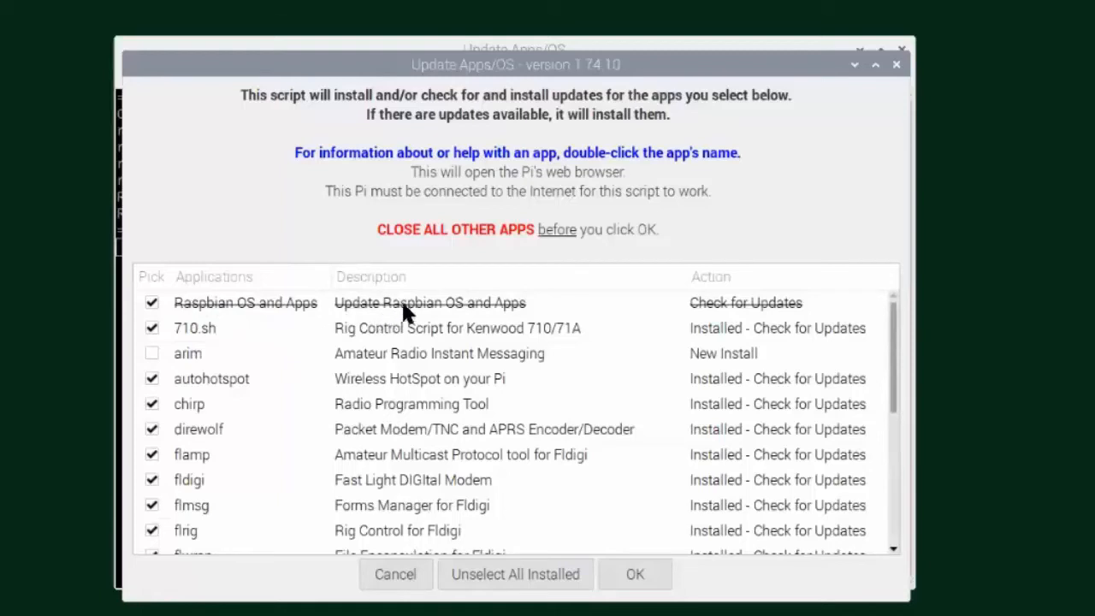
{"action": "mouse_move", "coordinate": [419, 287]}
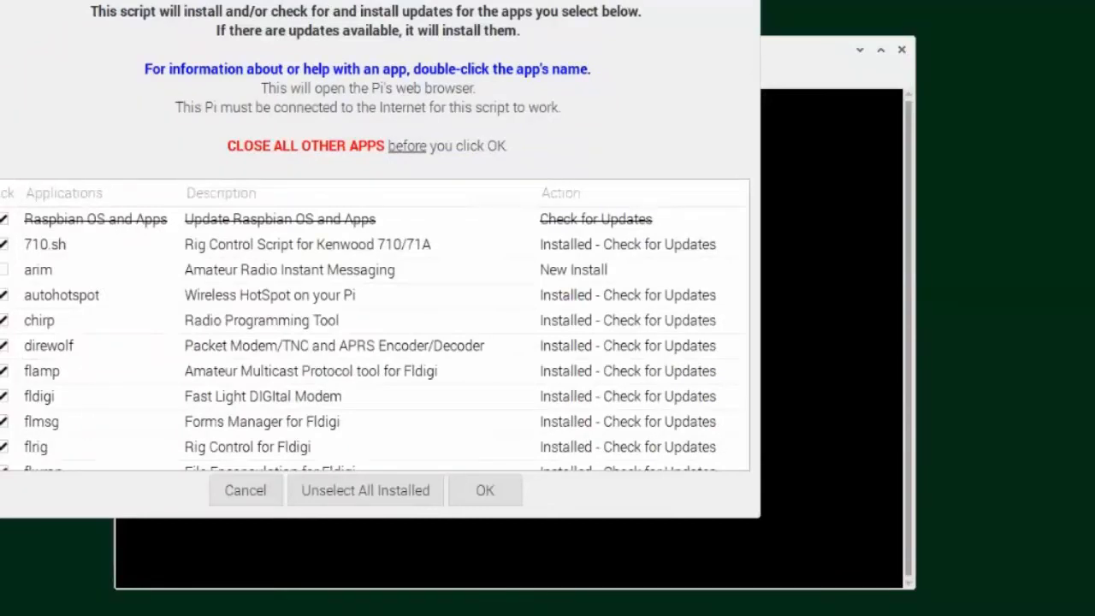
{"action": "mouse_move", "coordinate": [294, 68]}
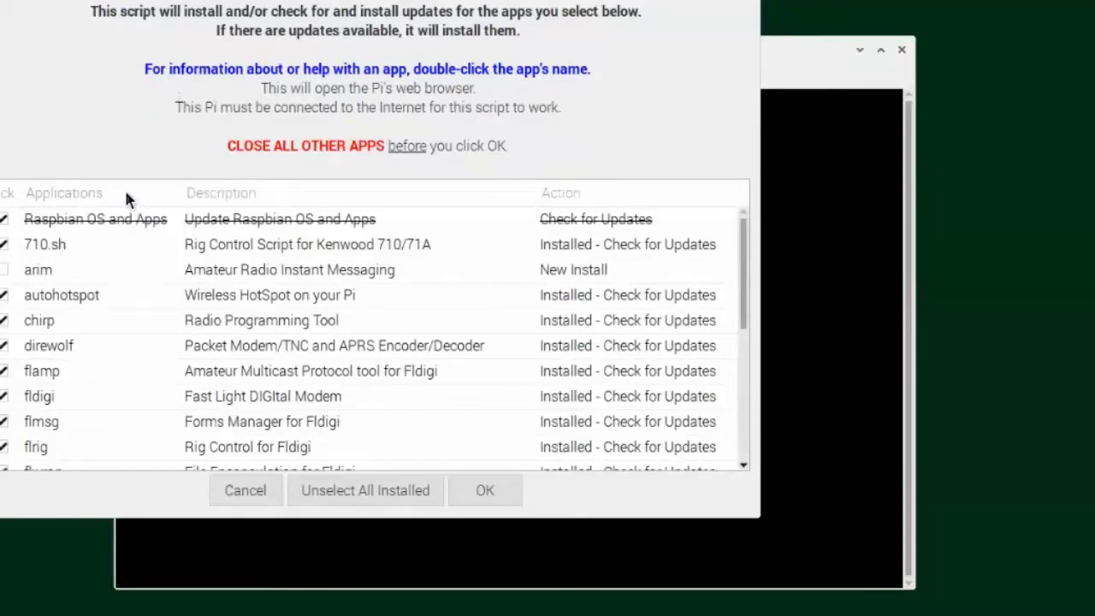
{"action": "mouse_move", "coordinate": [26, 231]}
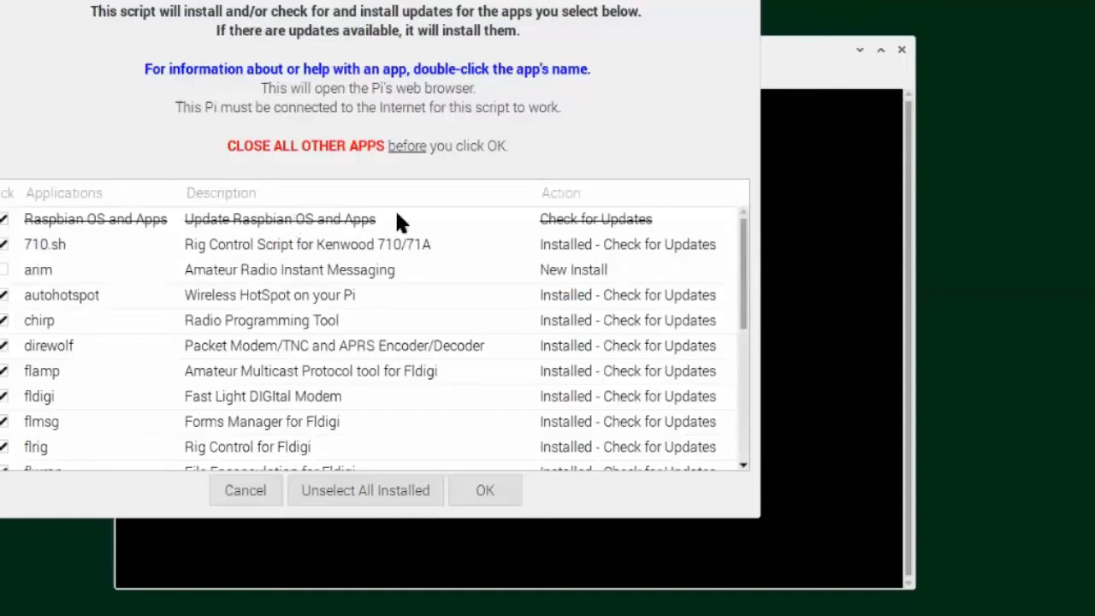
{"action": "mouse_move", "coordinate": [304, 225]}
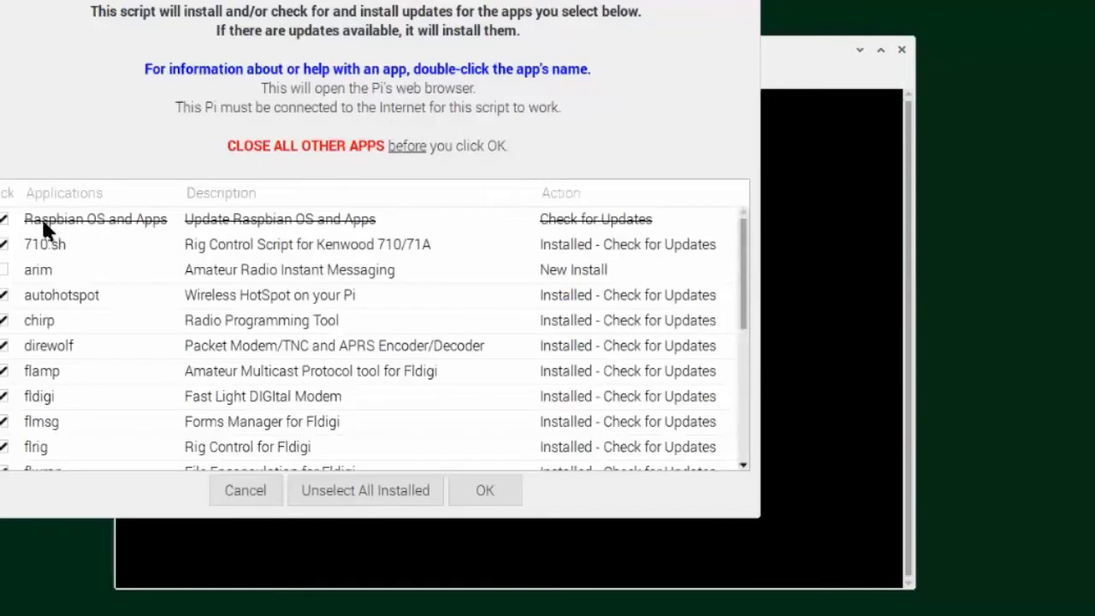
{"action": "mouse_move", "coordinate": [58, 234]}
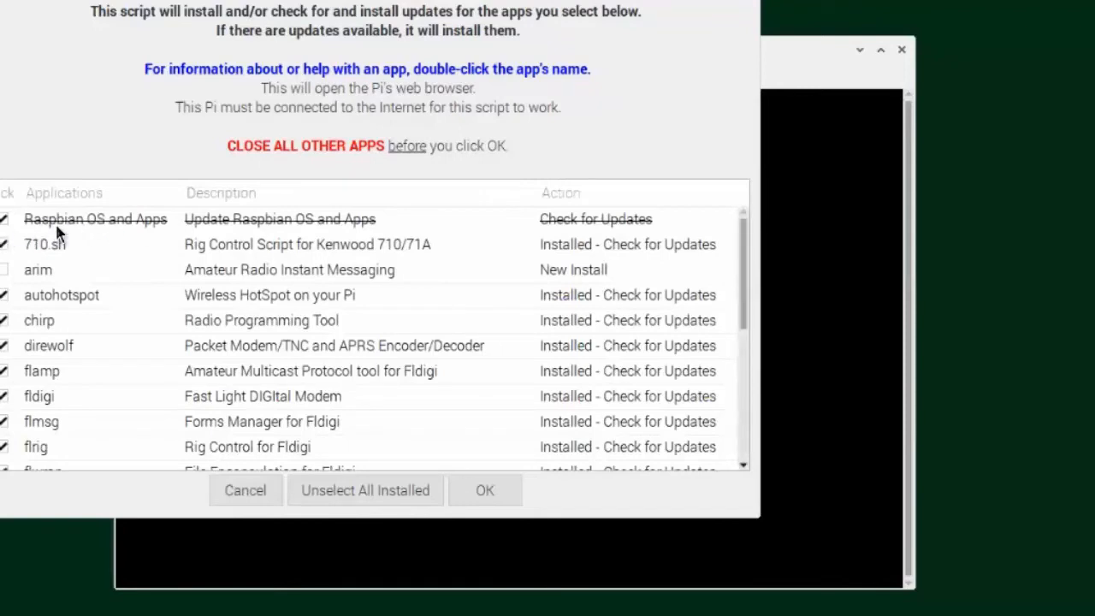
{"action": "mouse_move", "coordinate": [274, 231]}
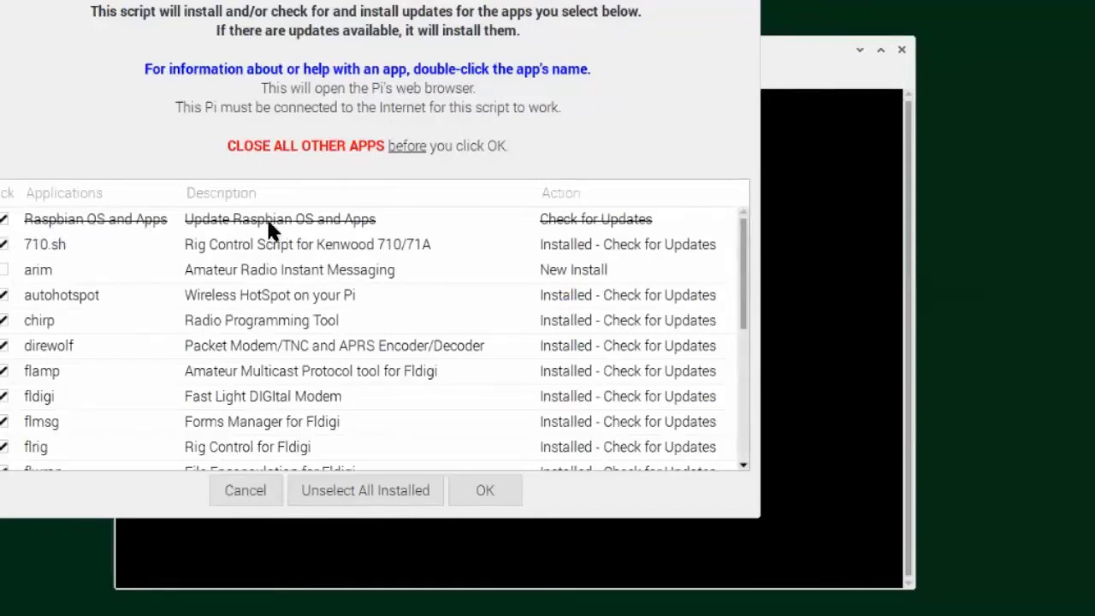
{"action": "mouse_move", "coordinate": [333, 348]}
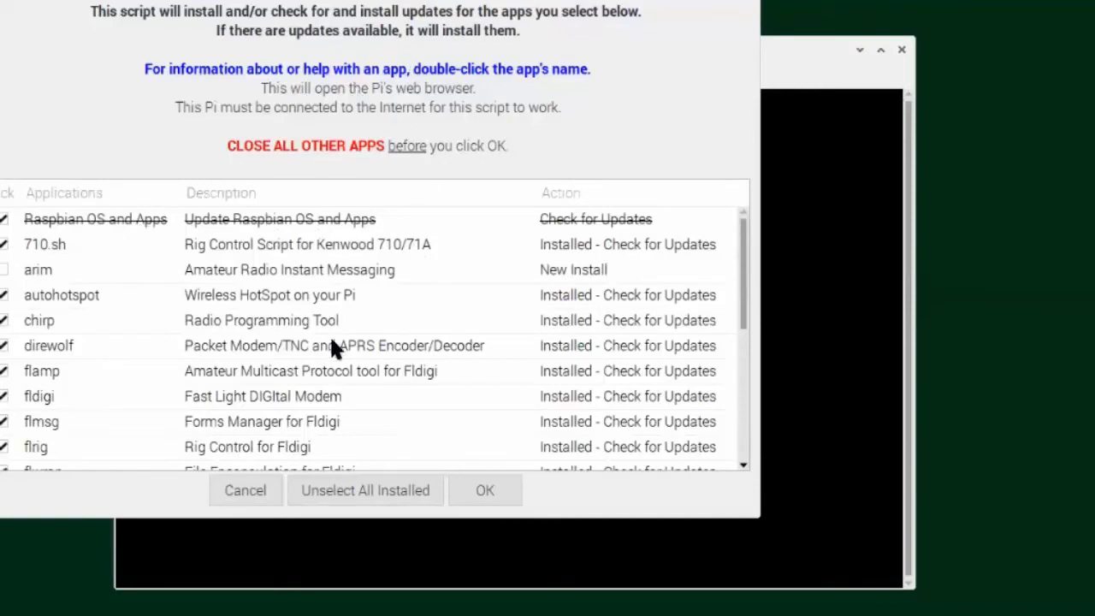
{"action": "mouse_move", "coordinate": [543, 192]}
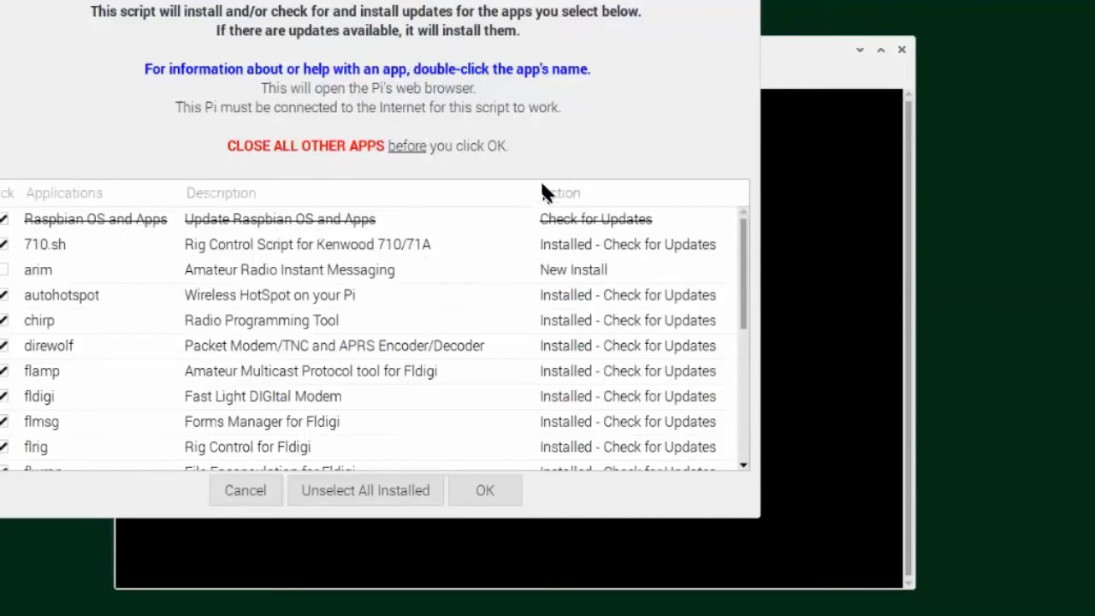